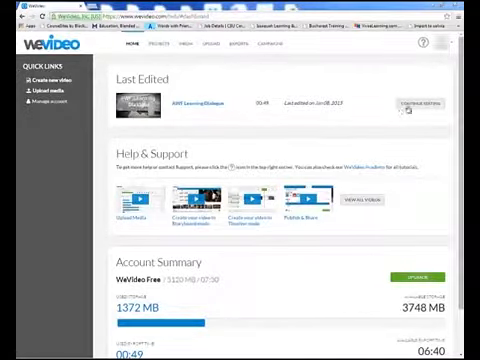
Step: Continue editing the AWF Learning Dialogue project from the dashboard's Last Edited list
click(408, 105)
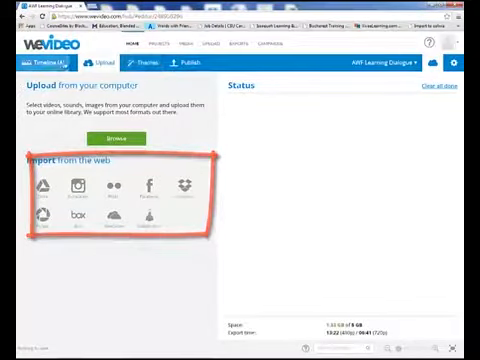
click(43, 62)
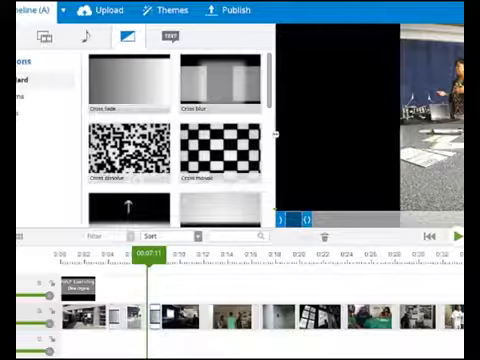
mouse_move(155, 295)
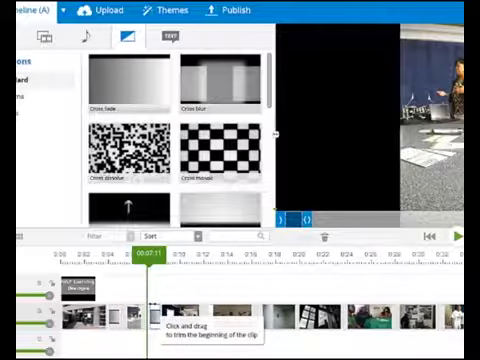